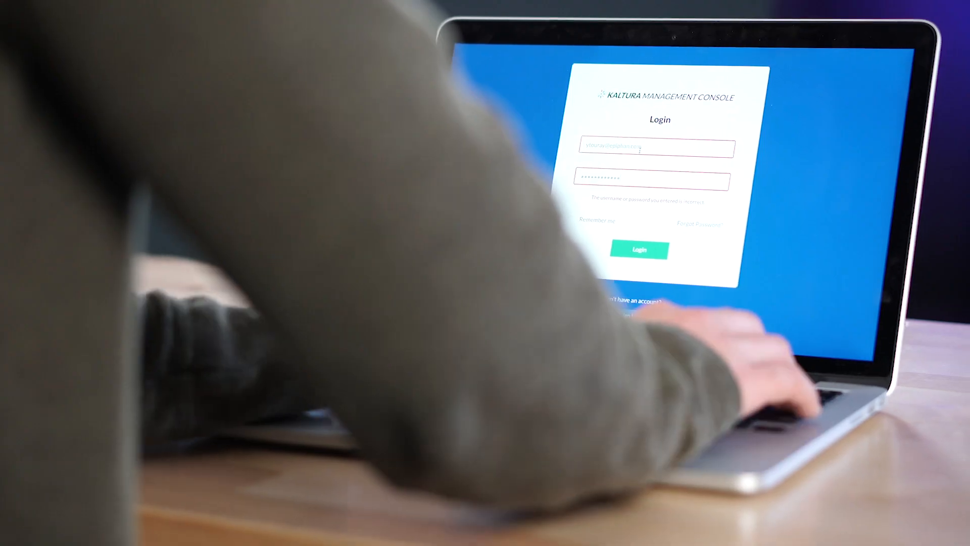
- Draft the event 'Lecture Event 101' in MediaSpace and start Event Example on the Pearl touchscreen
{"action": "left_click", "coordinate": [640, 250]}
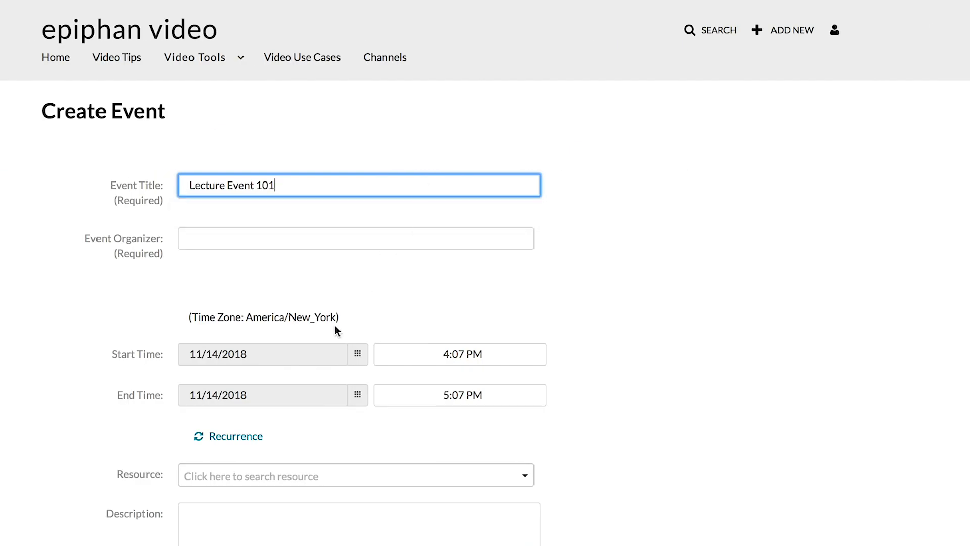
{"action": "left_click", "coordinate": [459, 353]}
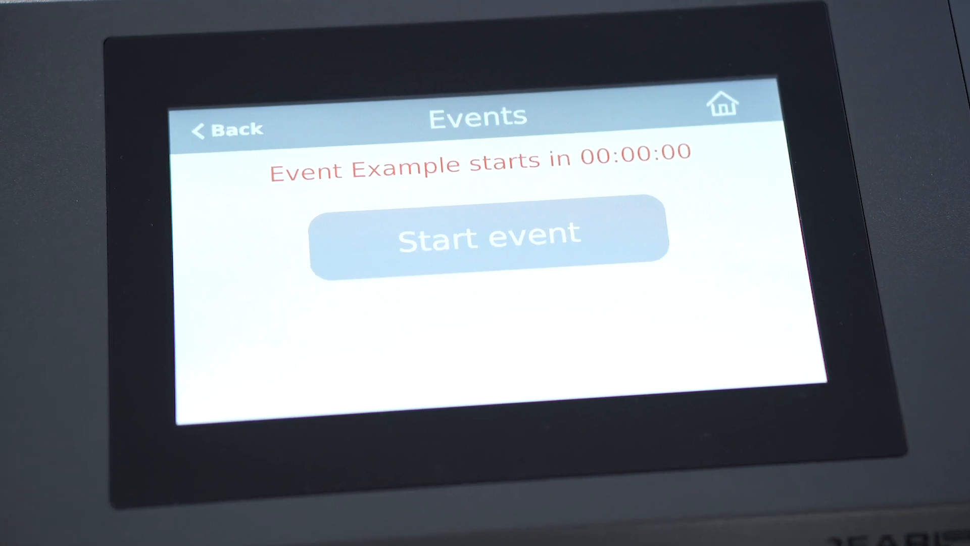
{"action": "left_click", "coordinate": [486, 240]}
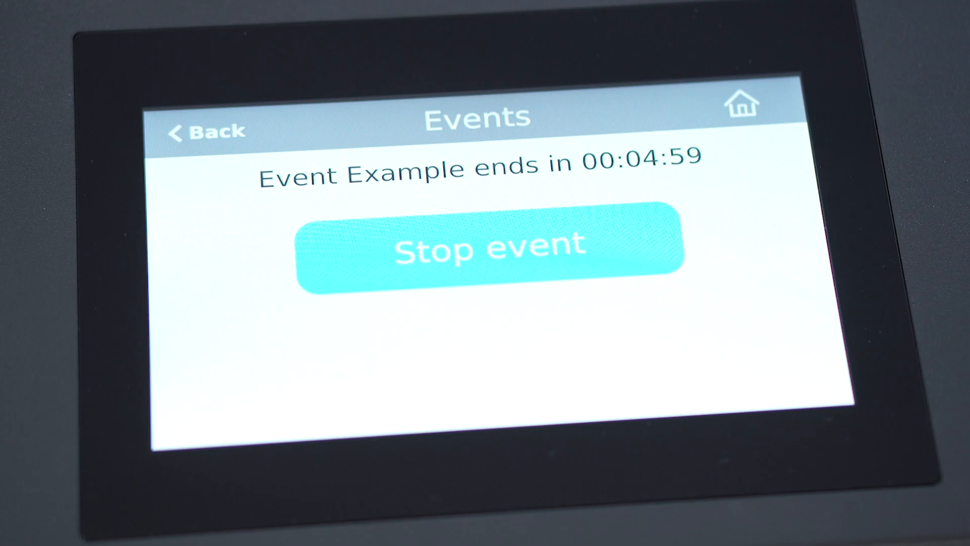